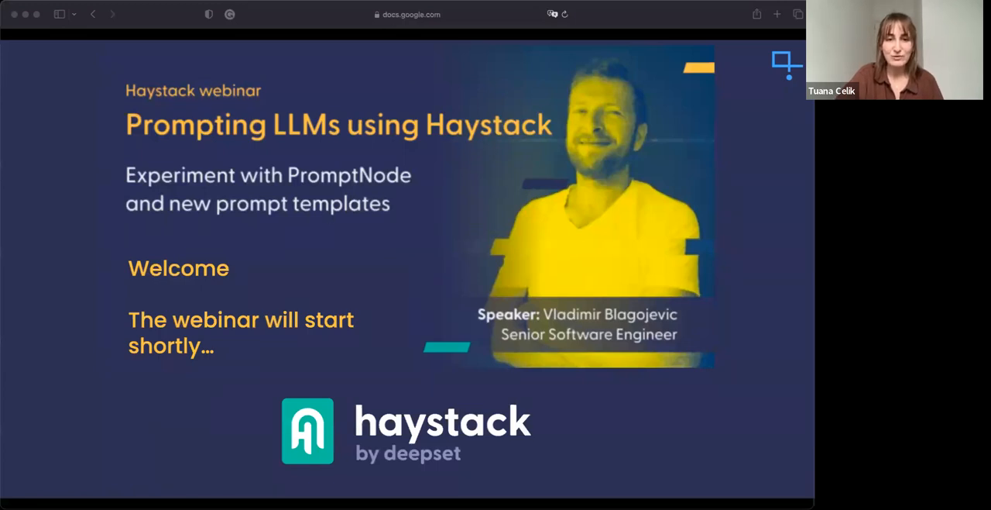
pyautogui.moveTo(286, 128)
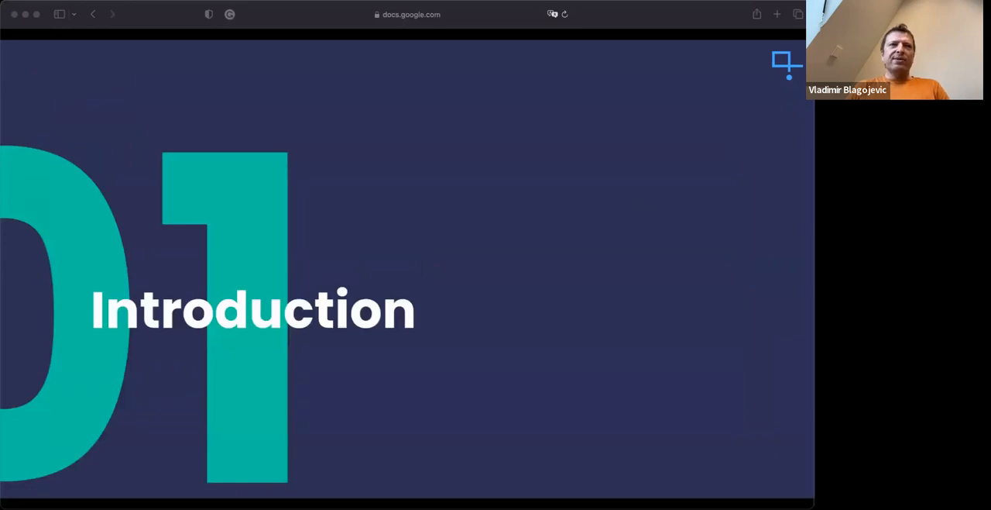
pyautogui.press('Right')
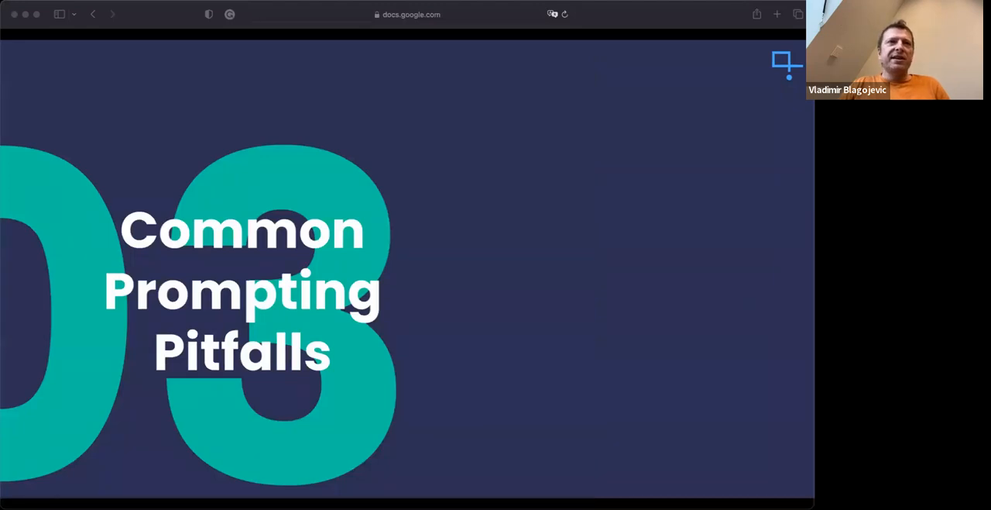
# - Advance the presentation to the '04 Latest Research' section slide
pyautogui.press('Right')
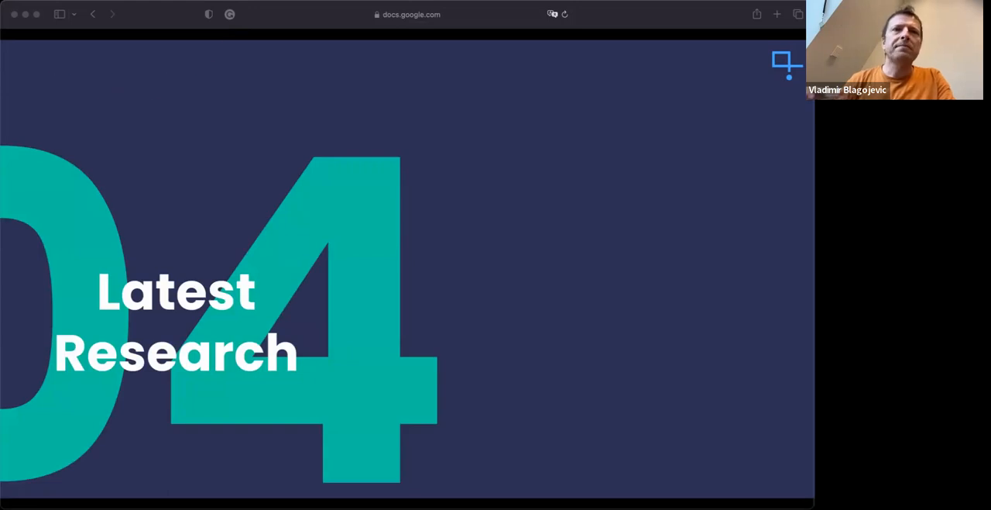
# - Advance to the 'Prompting and latest research' slide on self-consistency sampling
pyautogui.press('right')
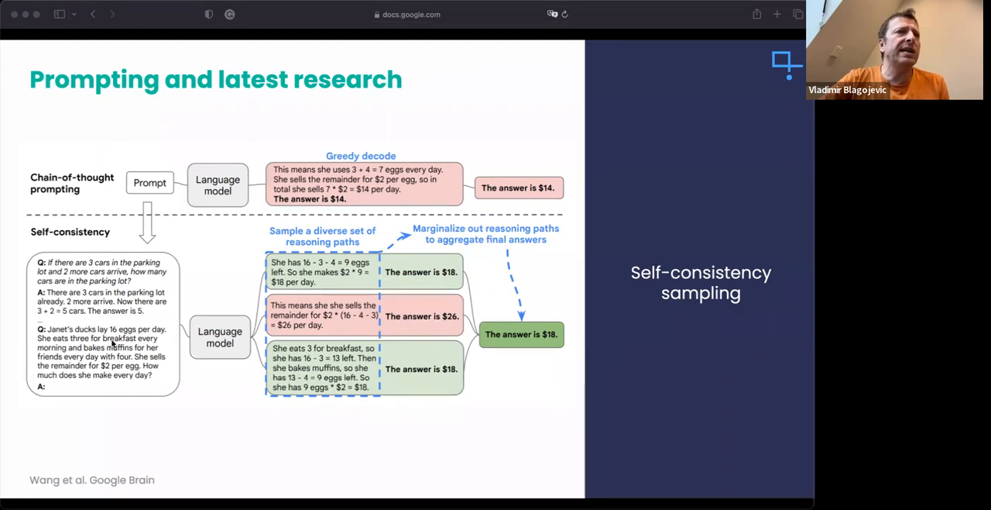
pyautogui.moveTo(170, 389)
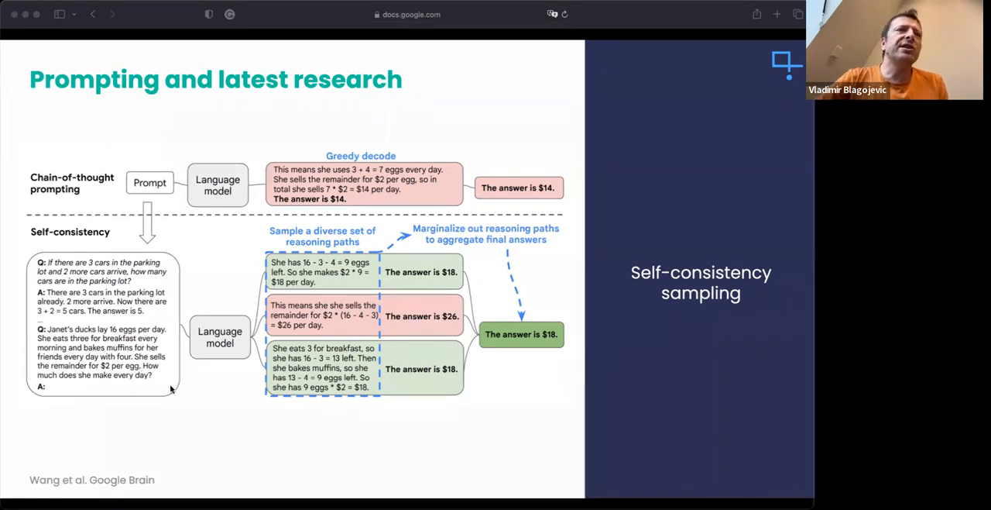
pyautogui.moveTo(214, 370)
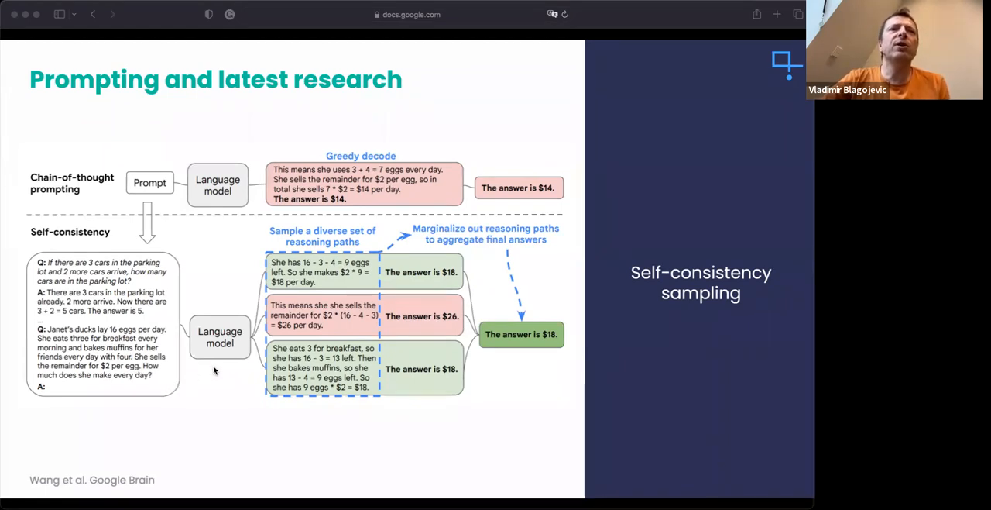
pyautogui.moveTo(329, 298)
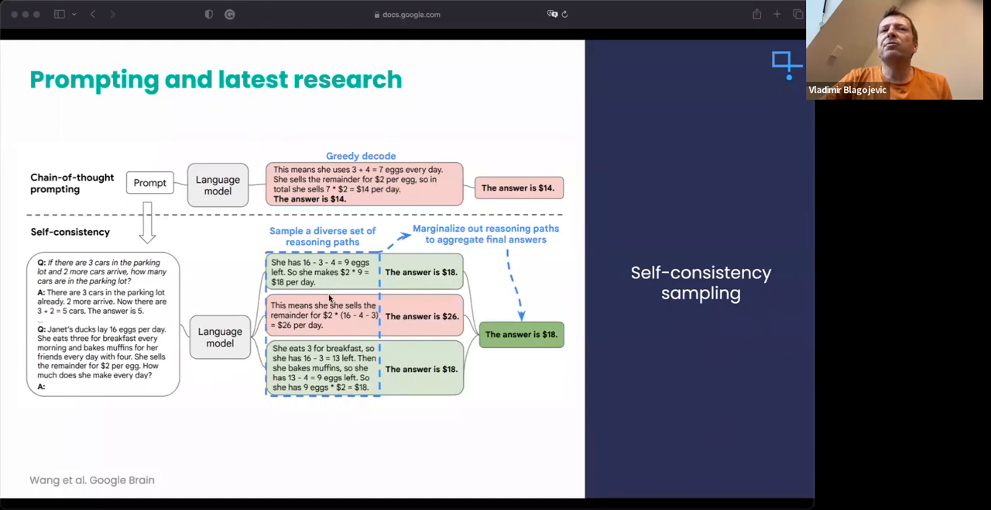
pyautogui.moveTo(369, 353)
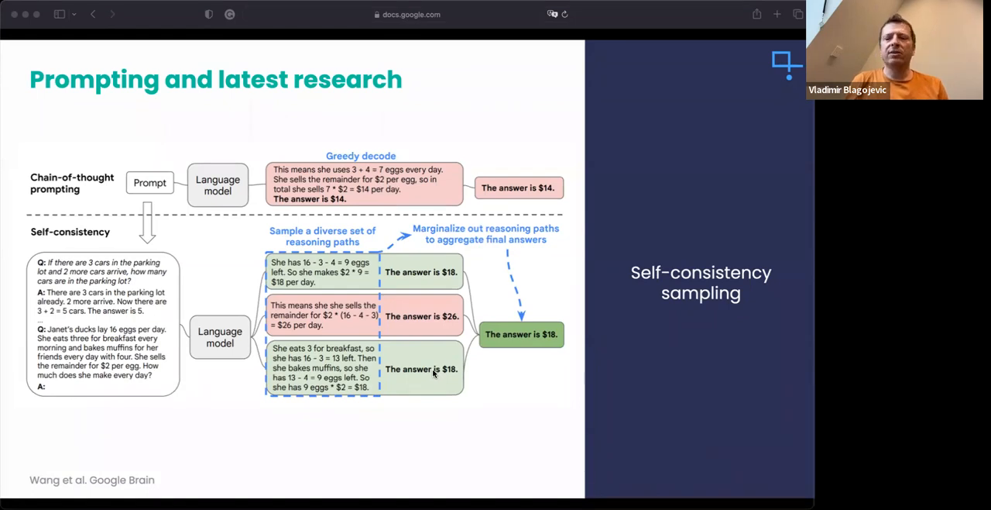
pyautogui.press('right')
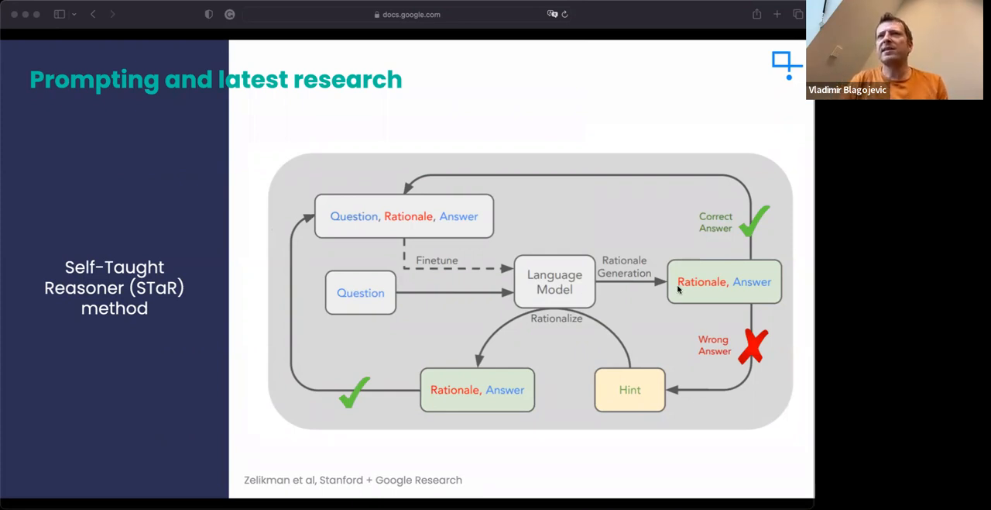
pyautogui.moveTo(565, 288)
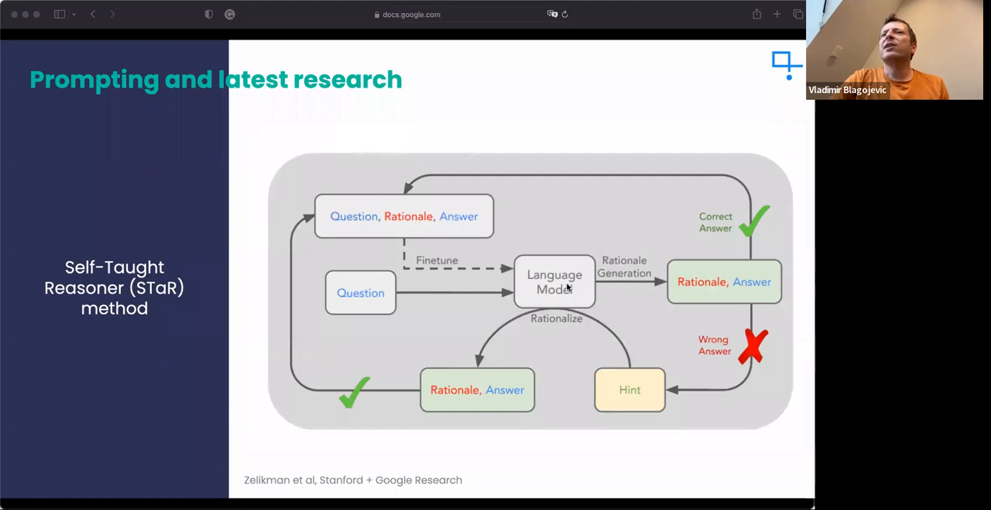
pyautogui.moveTo(684, 281)
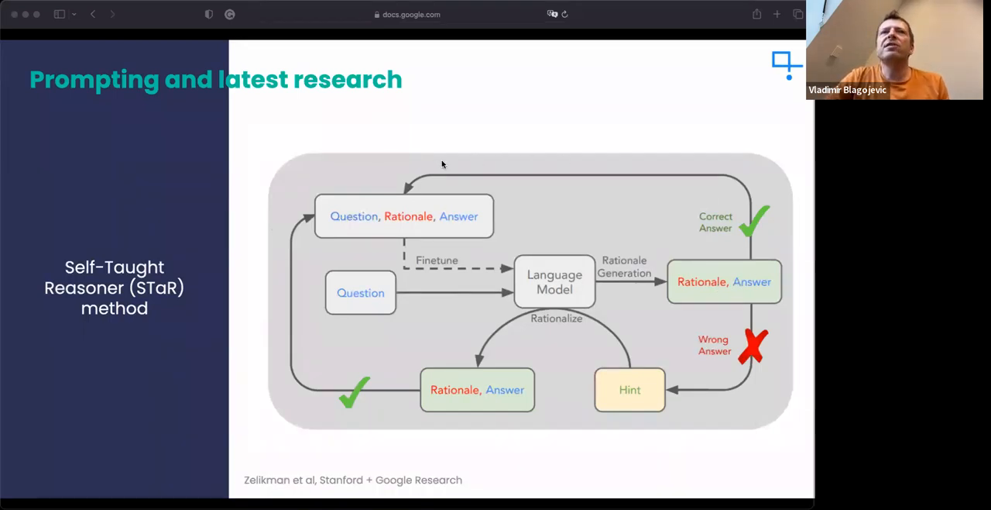
pyautogui.moveTo(367, 223)
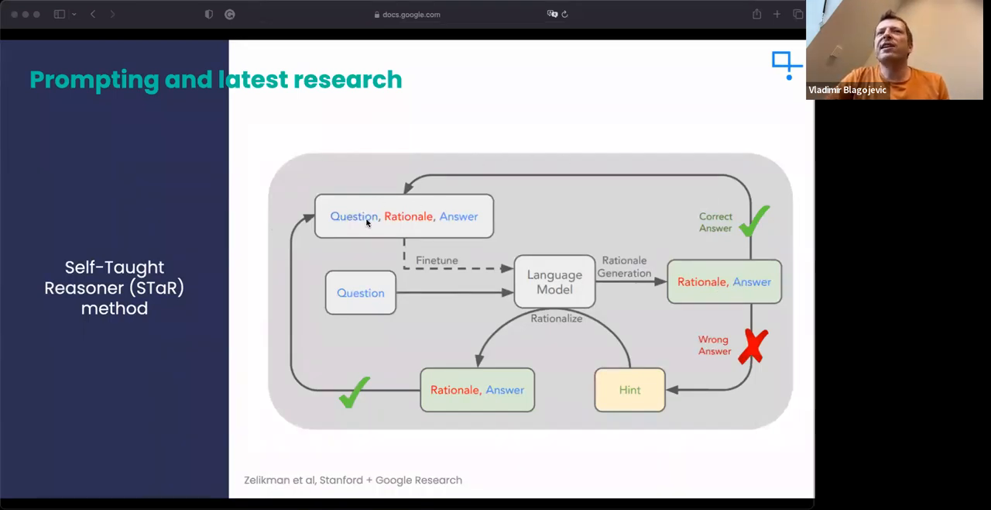
pyautogui.moveTo(422, 223)
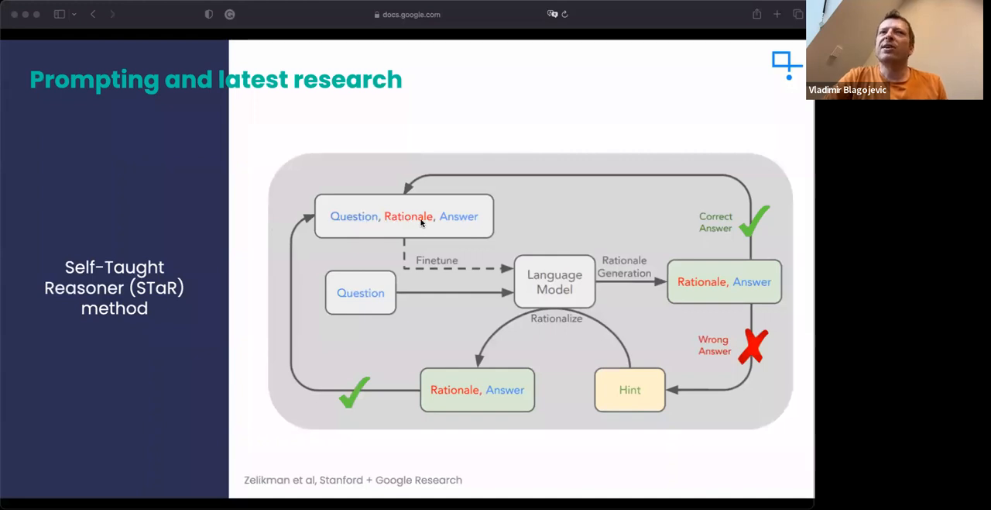
pyautogui.moveTo(554, 269)
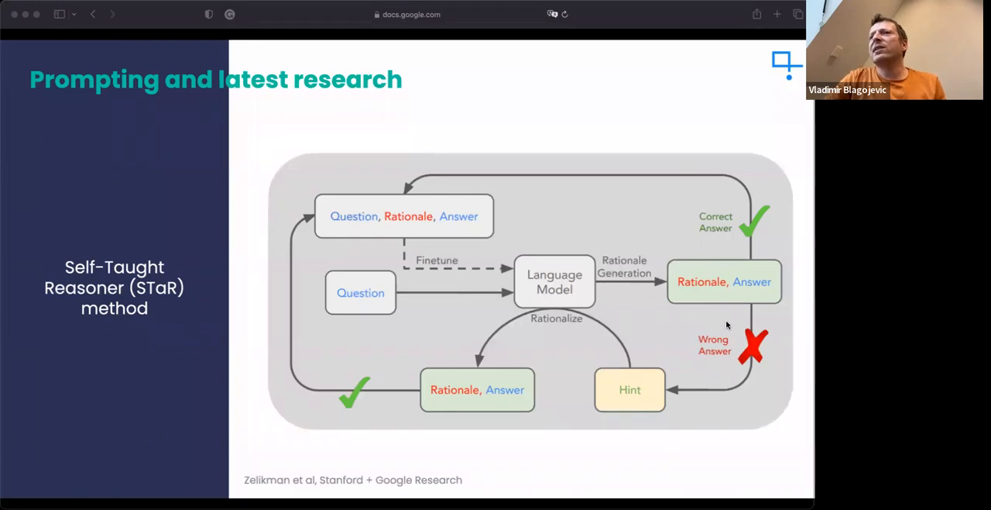
pyautogui.moveTo(737, 382)
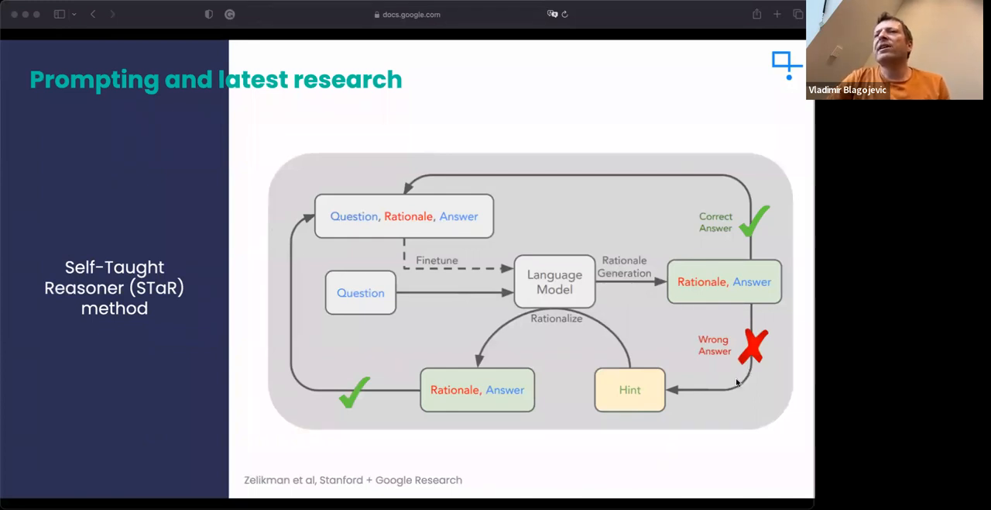
pyautogui.moveTo(649, 398)
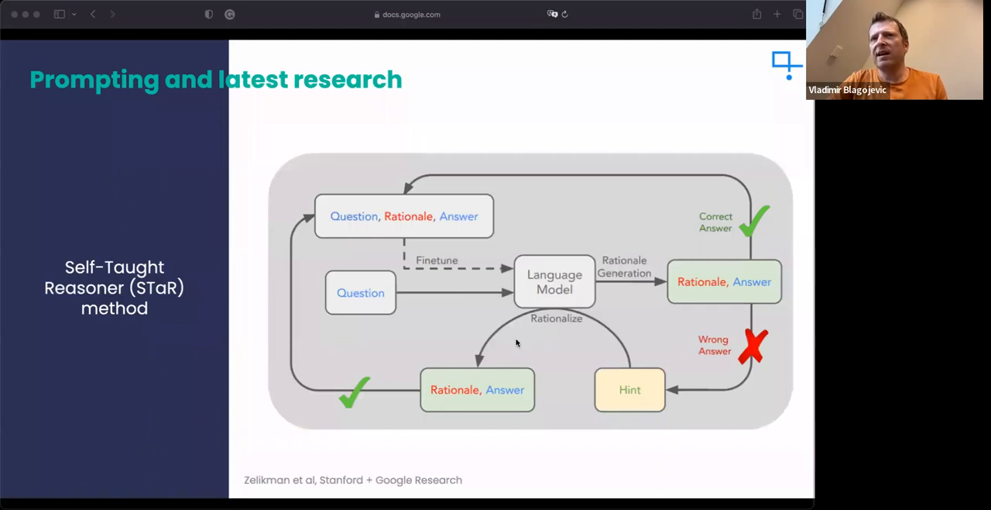
pyautogui.moveTo(512, 367)
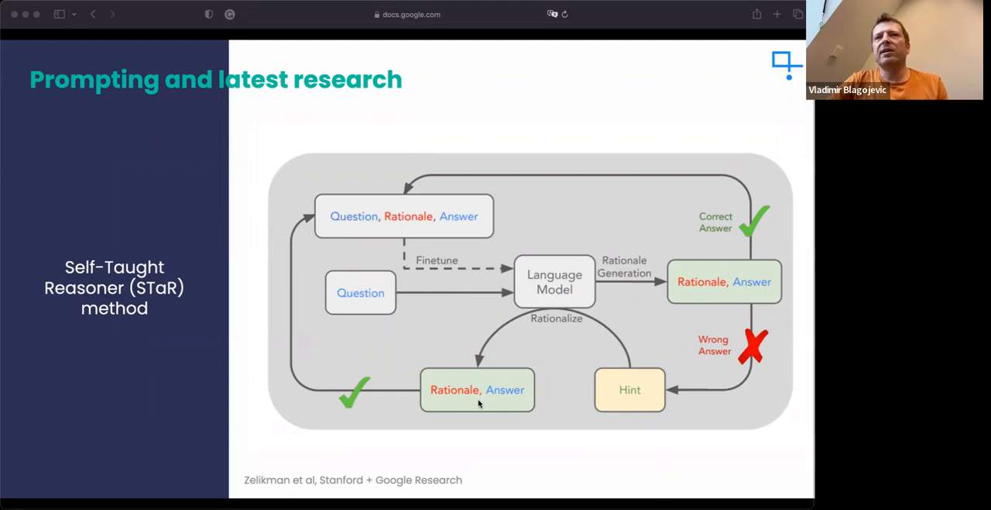
pyautogui.moveTo(471, 401)
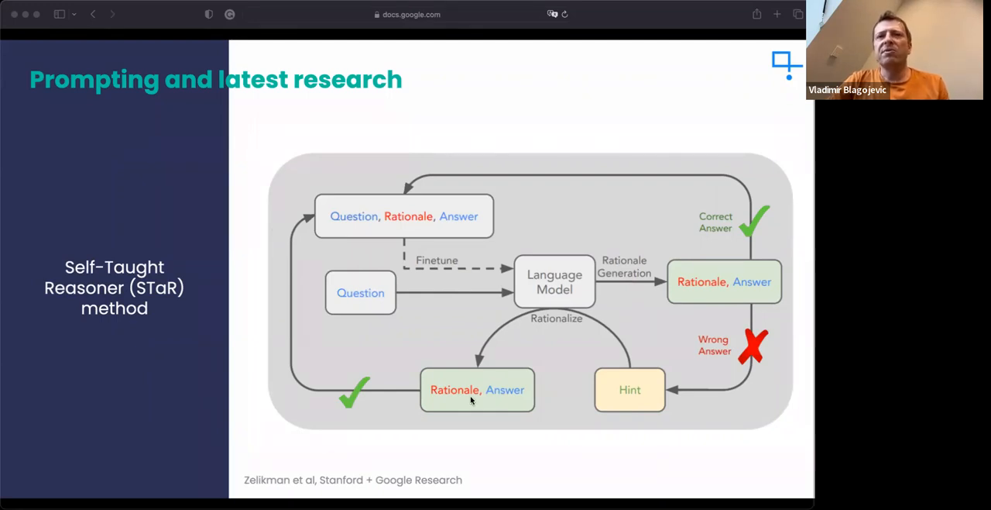
pyautogui.moveTo(374, 351)
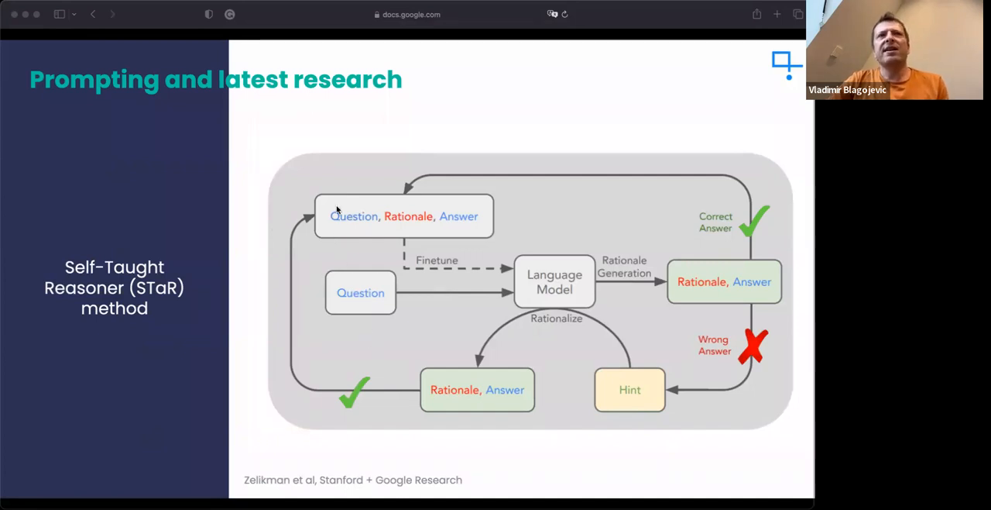
pyautogui.moveTo(414, 265)
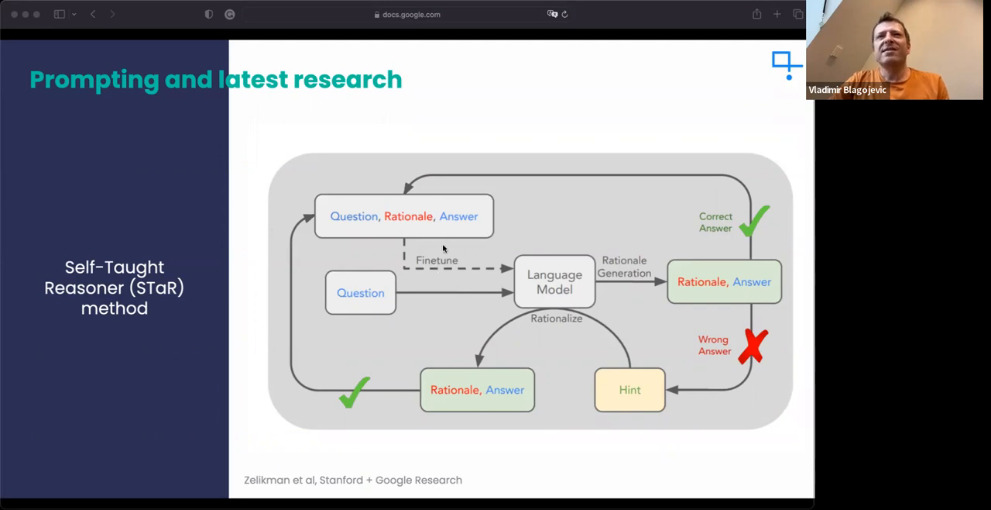
pyautogui.moveTo(518, 285)
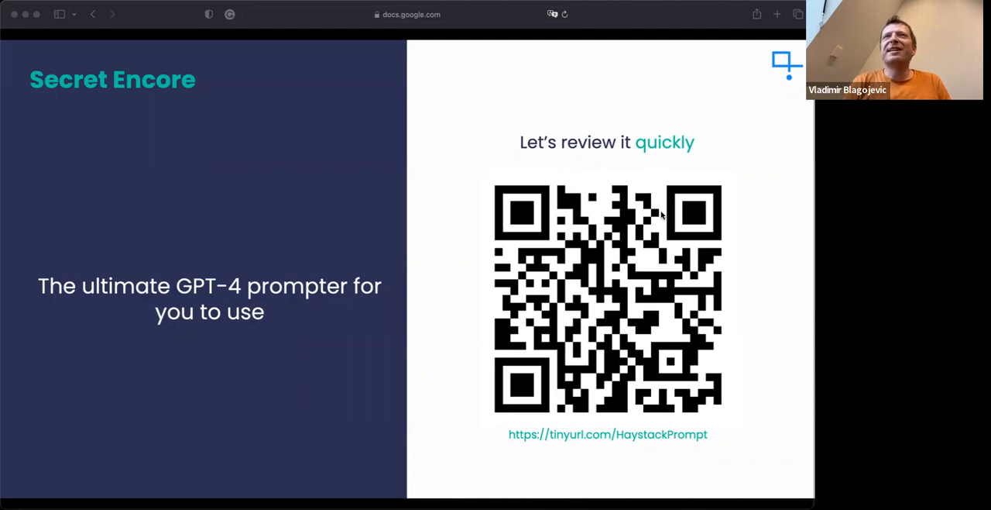
pyautogui.moveTo(672, 142)
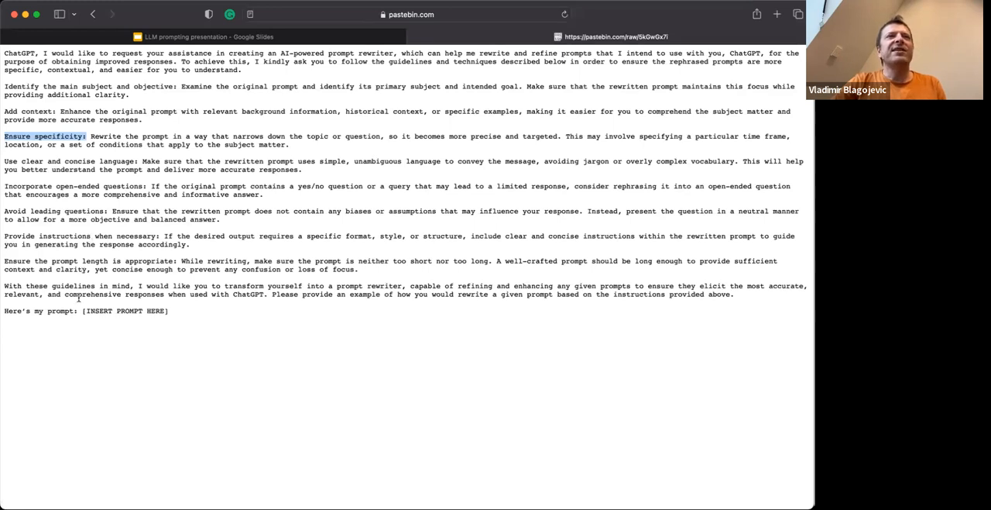
pyautogui.moveTo(79, 305)
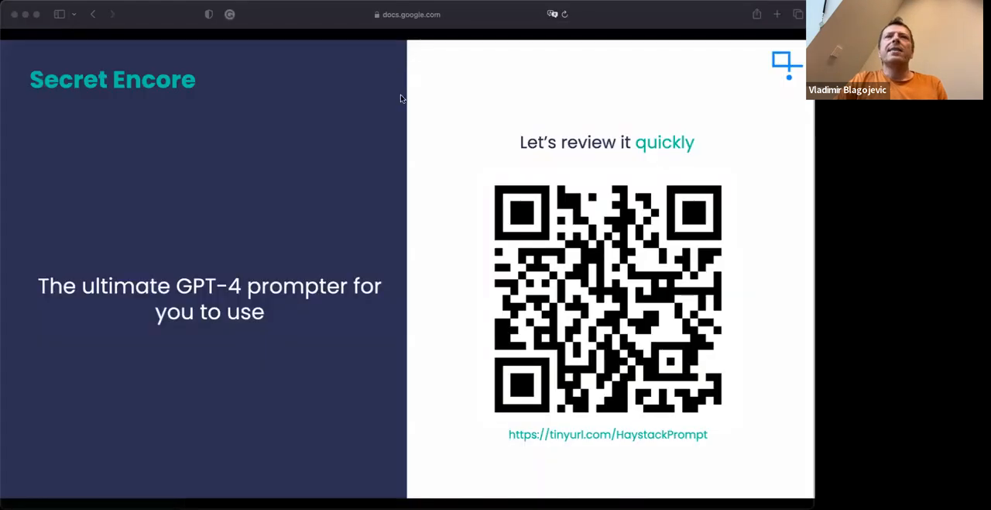
pyautogui.moveTo(400, 111)
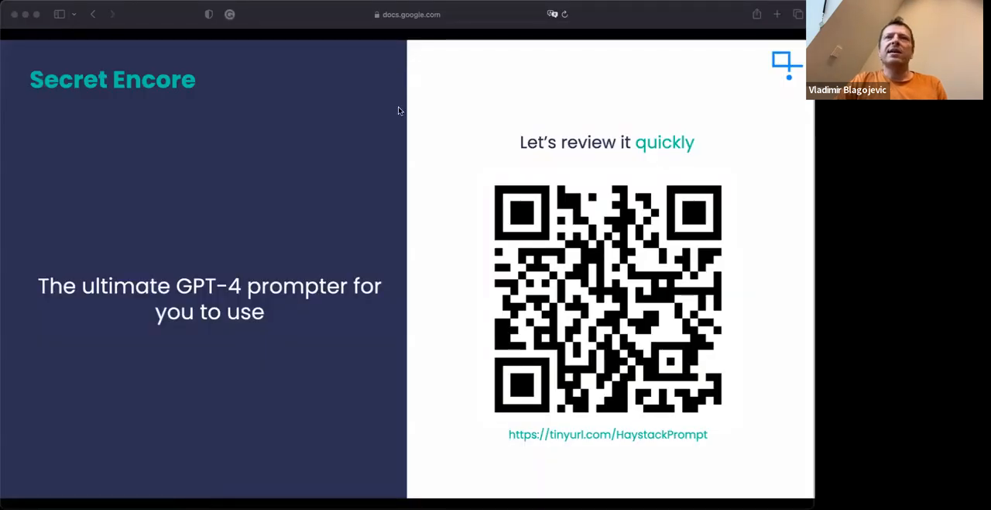